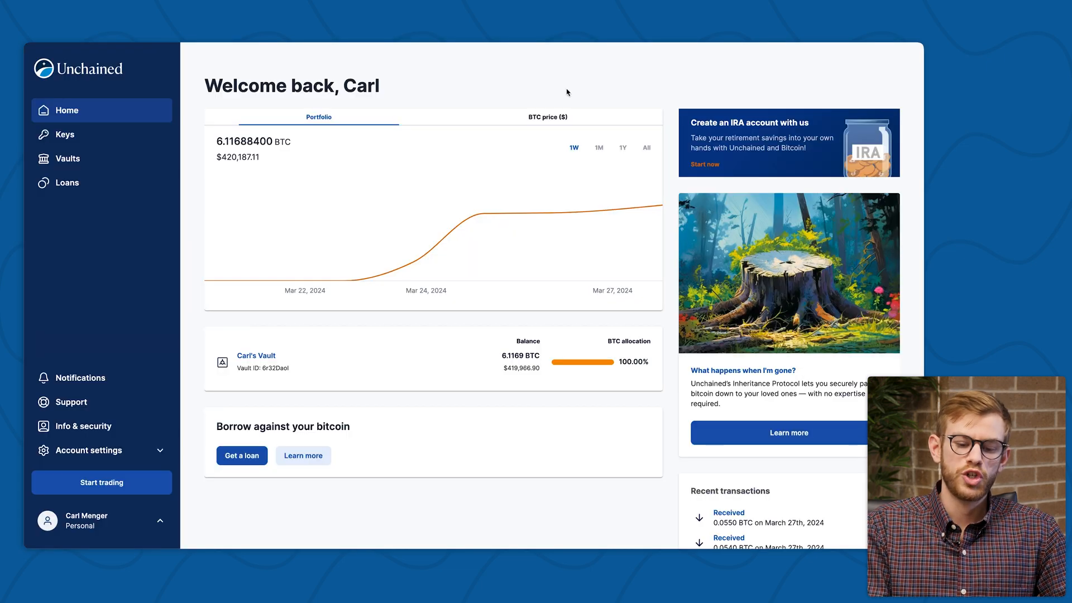
mouse_move(633, 92)
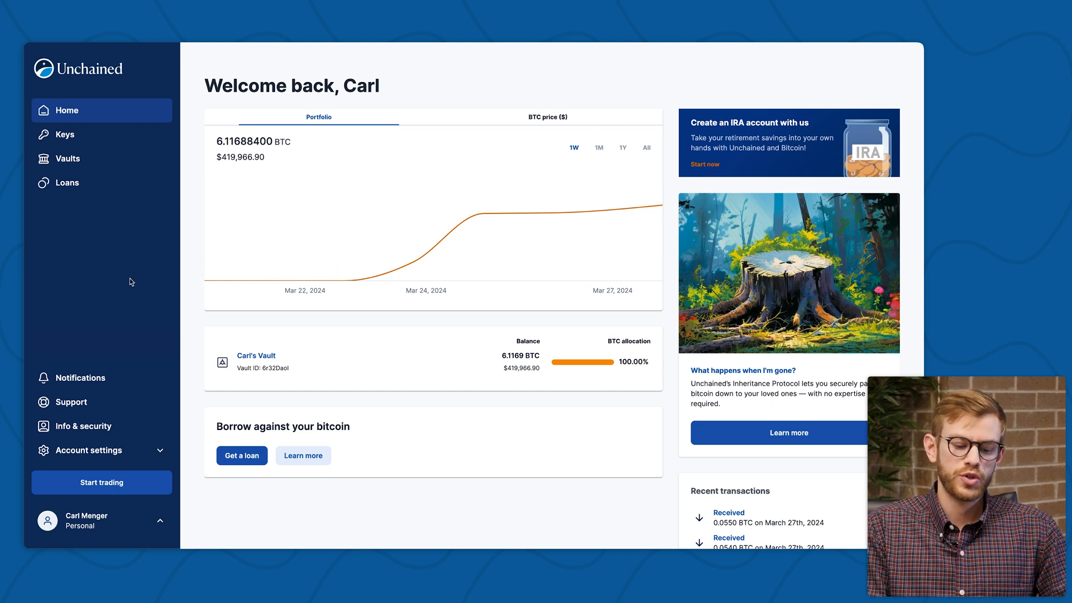
mouse_move(259, 363)
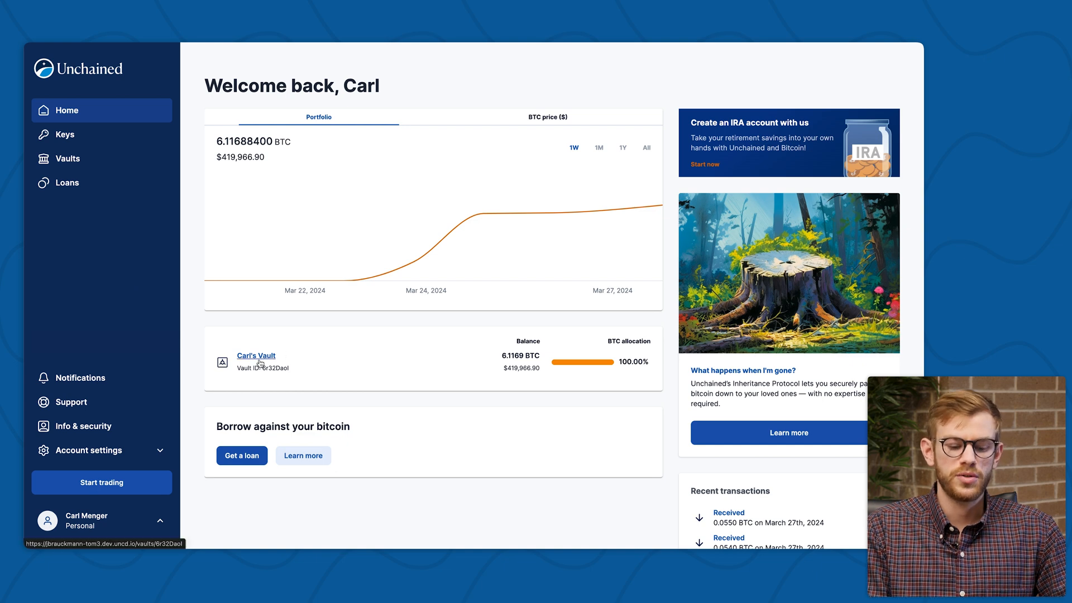
Open Carl's Vault from the Home dashboard and scroll through its page.
click(256, 355)
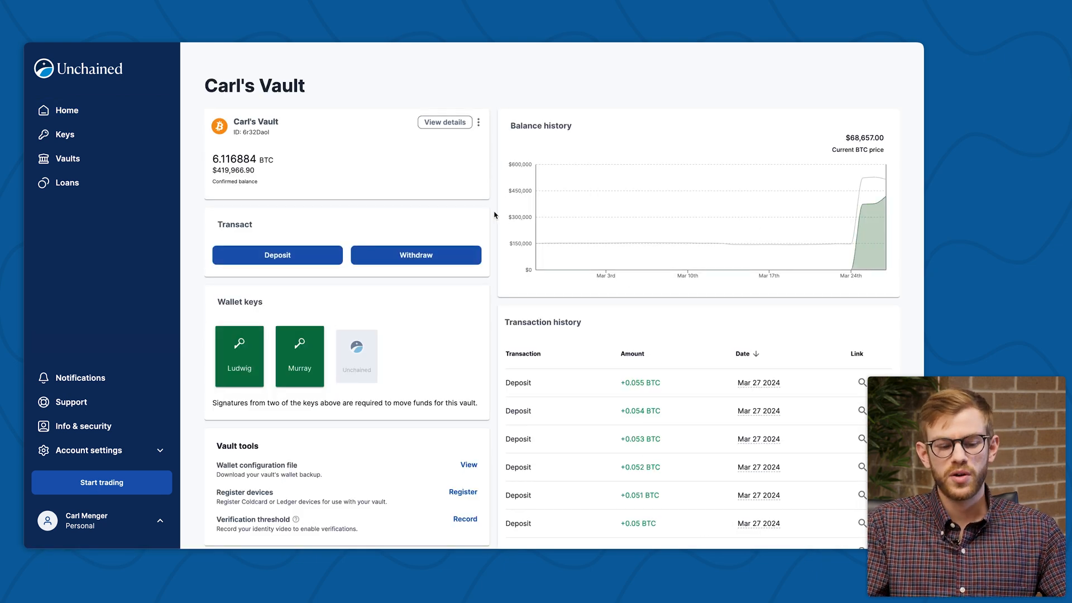
scroll(down, 3)
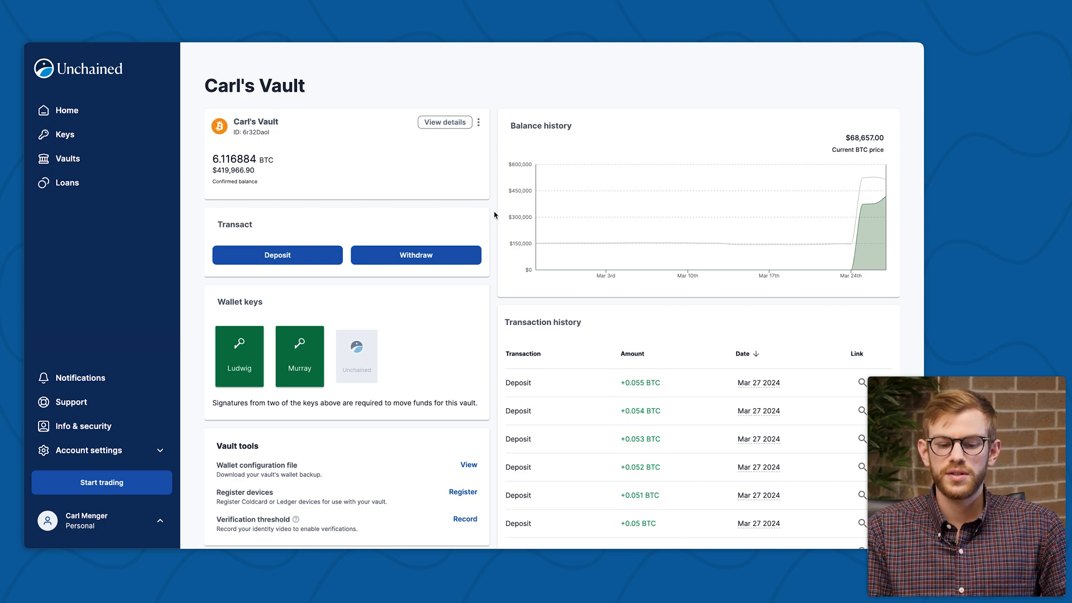
mouse_move(457, 151)
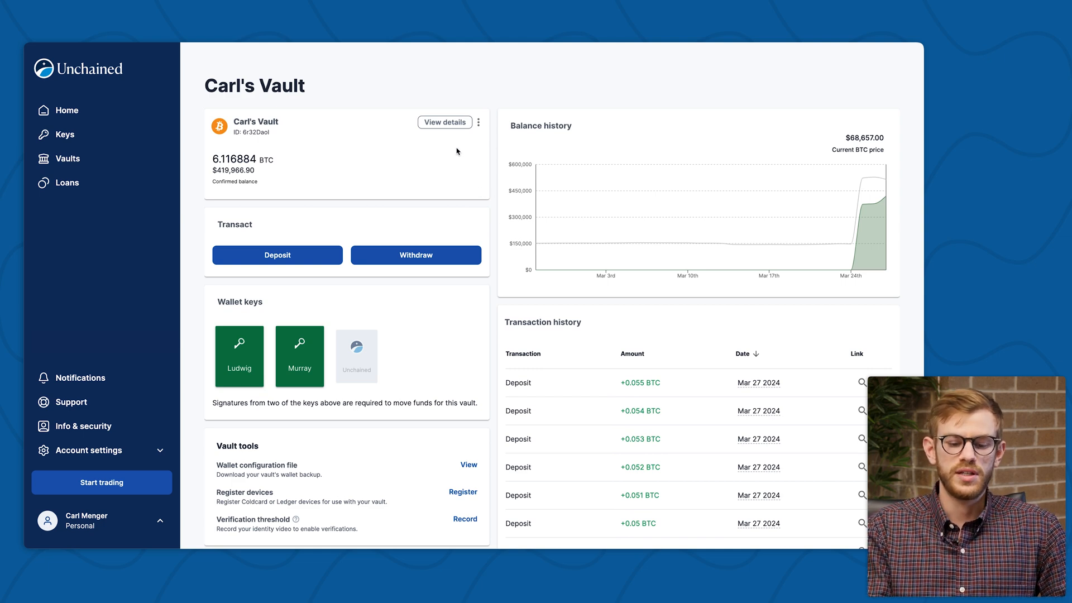
Show the vault's balance details across six addresses totalling 6.116884 BTC.
click(445, 122)
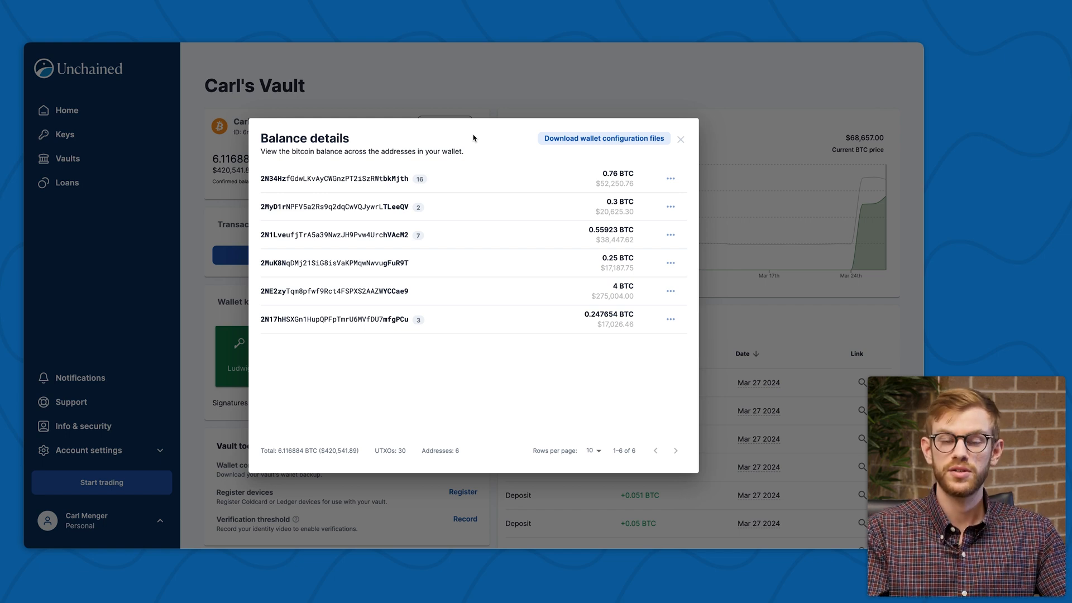
mouse_move(518, 387)
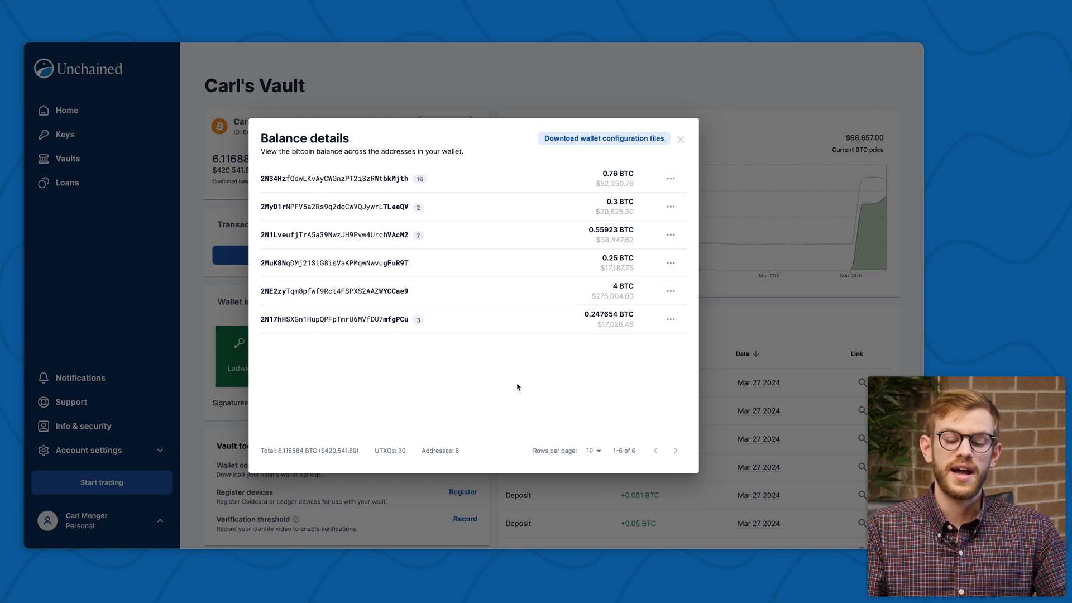
mouse_move(406, 437)
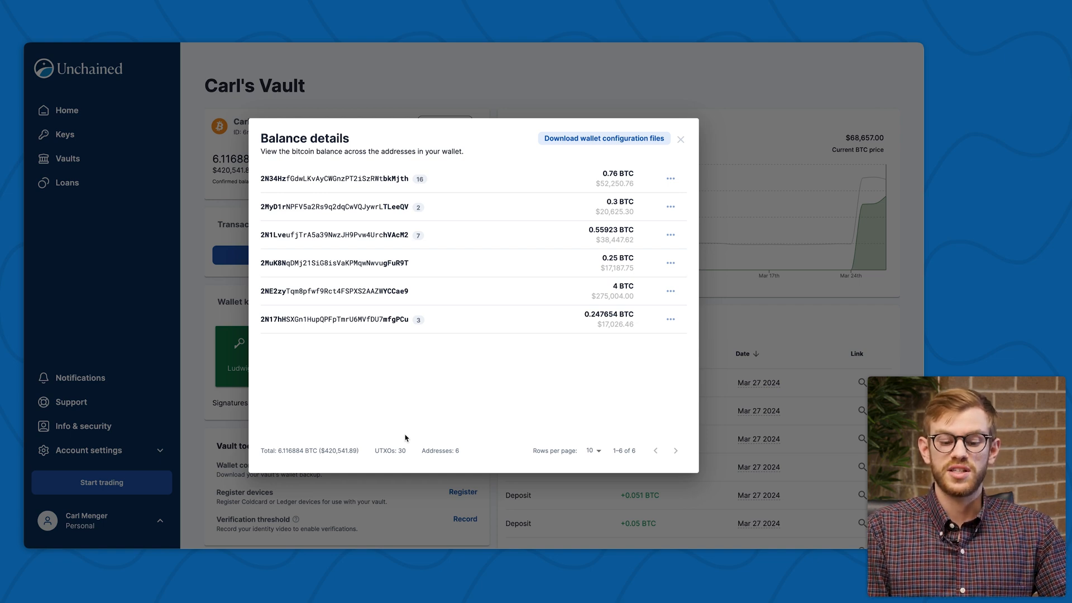
mouse_move(465, 177)
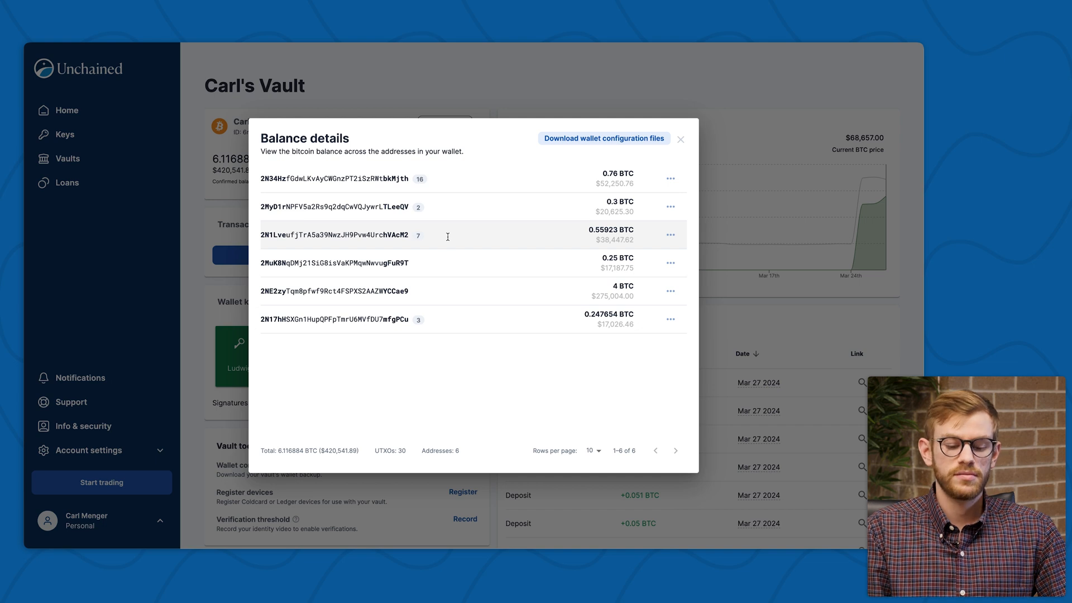
mouse_move(451, 294)
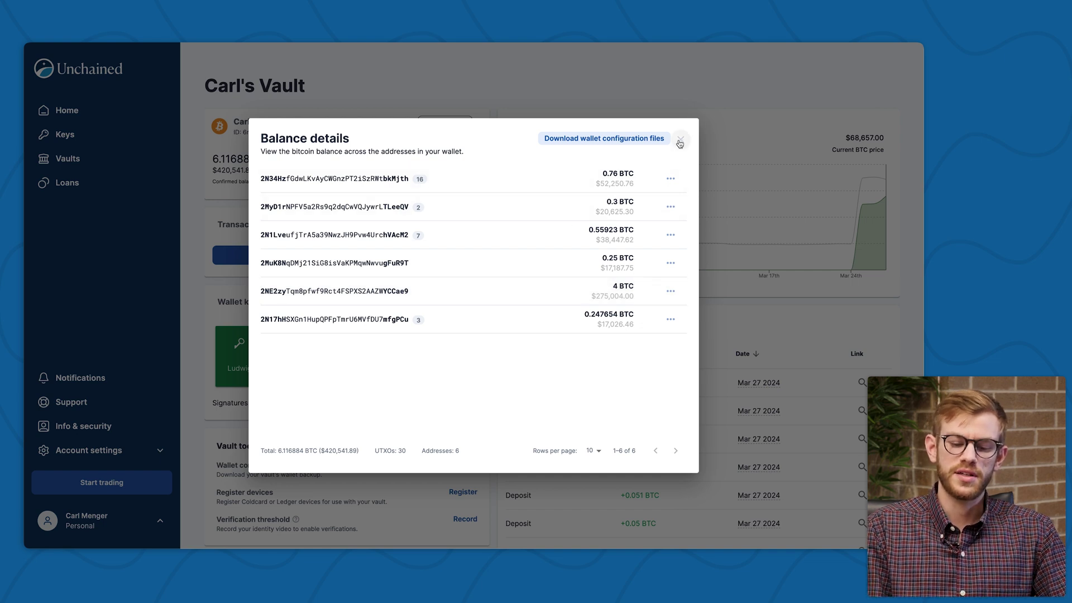
Close balance details, generate a new deposit address and copy it.
click(681, 142)
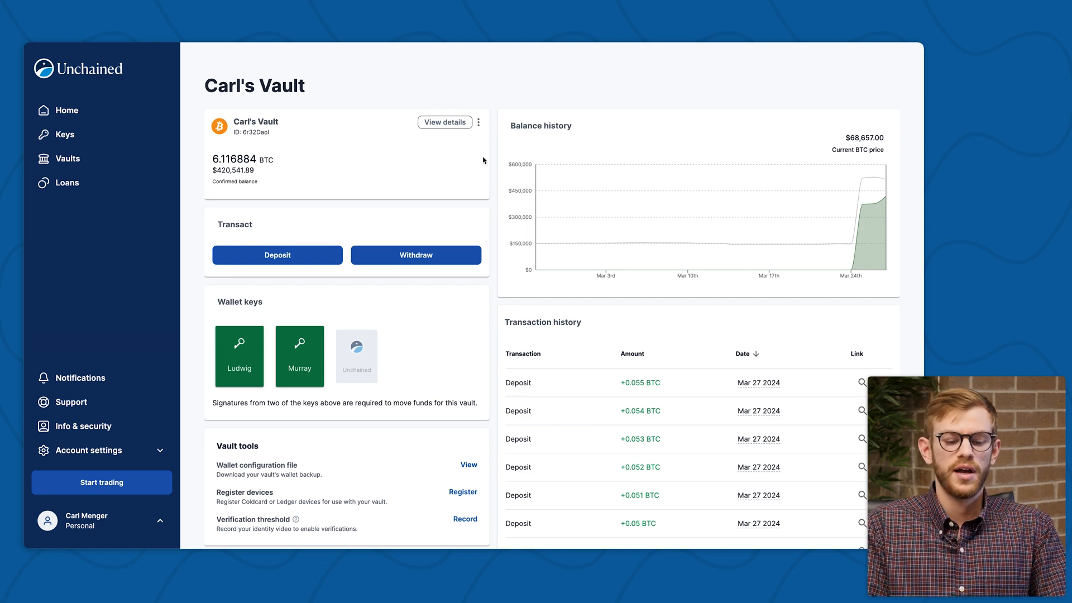
click(278, 255)
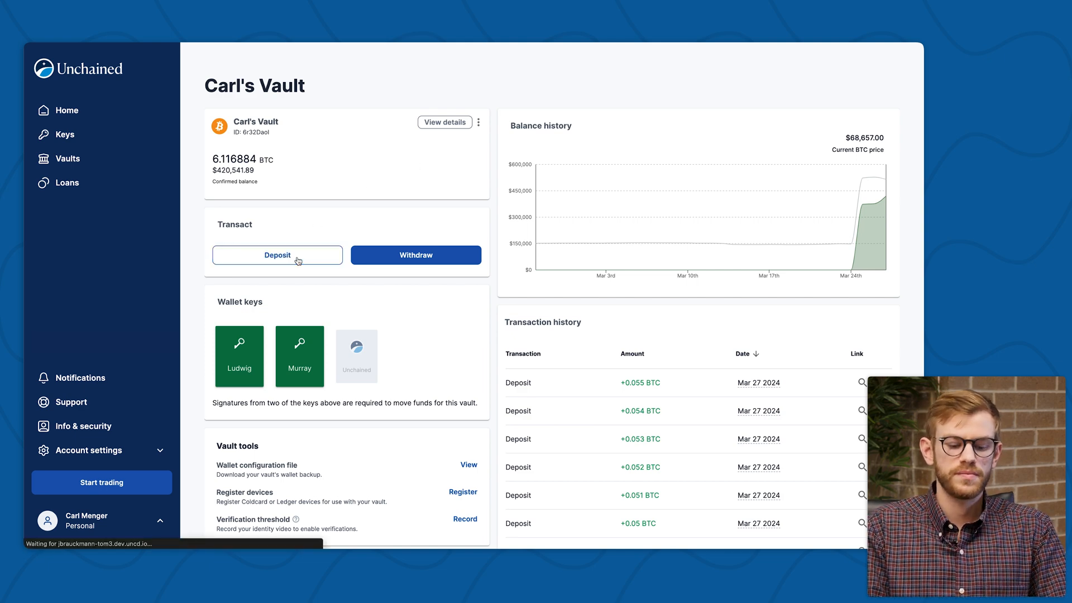
click(278, 255)
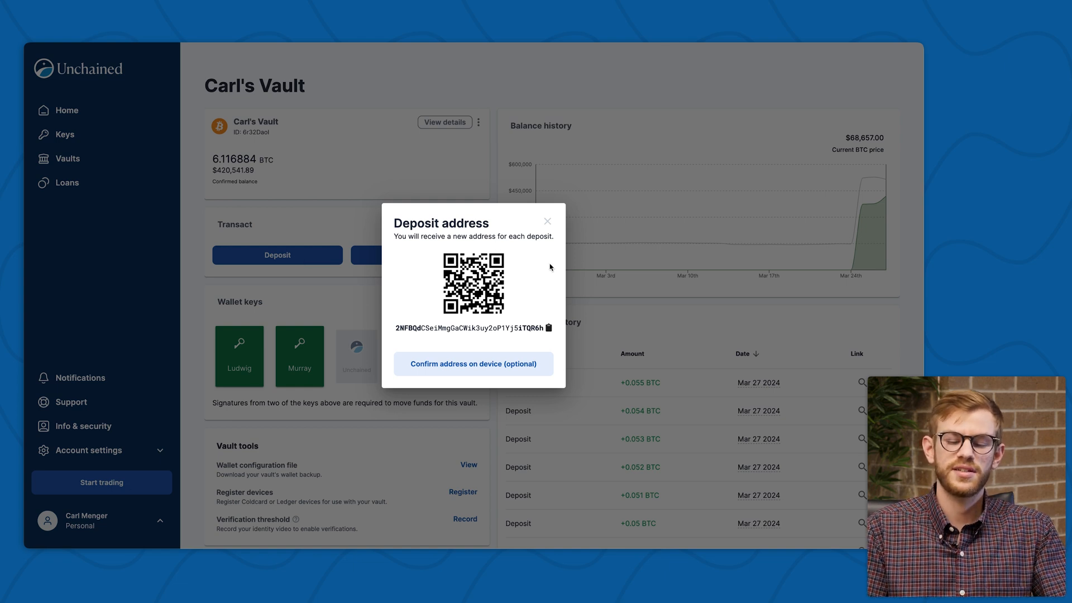
mouse_move(558, 291)
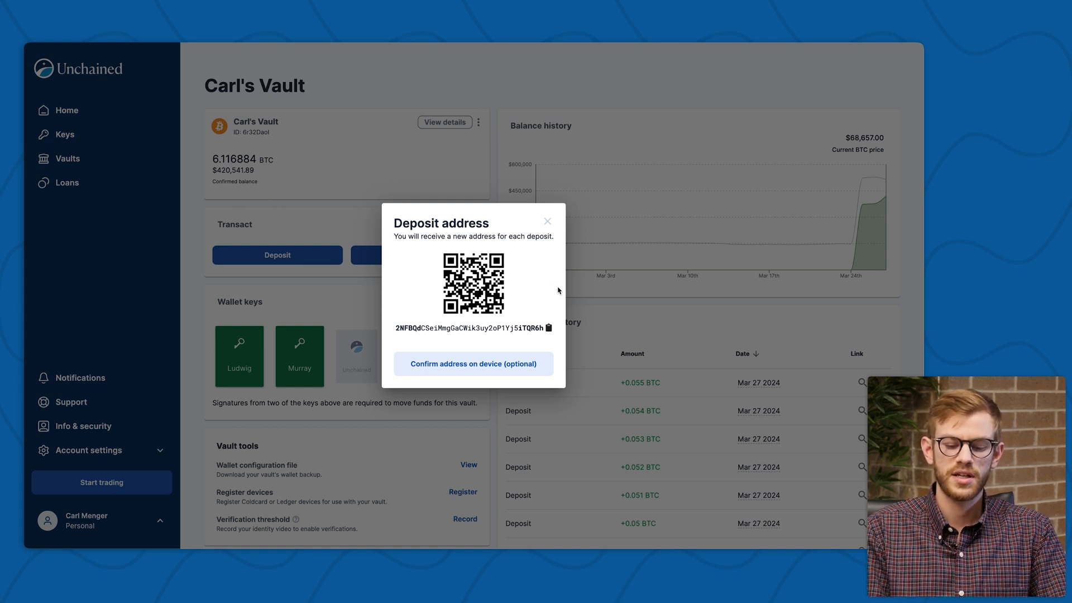
click(548, 328)
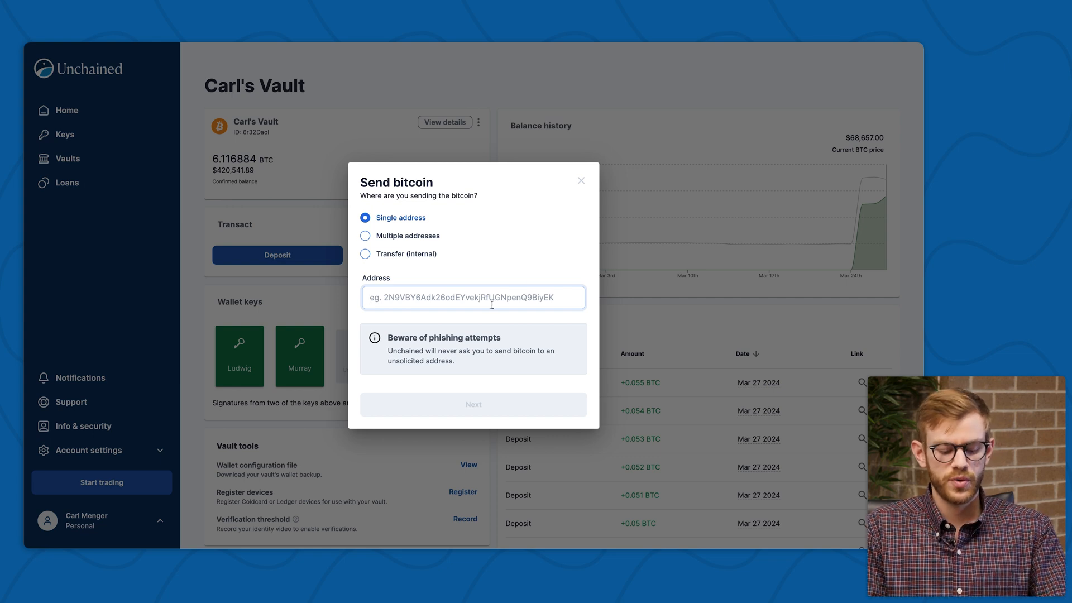
text(2NFBQdCSeiMmgGaCWik3uy2oP1Yj5iTQR6h)
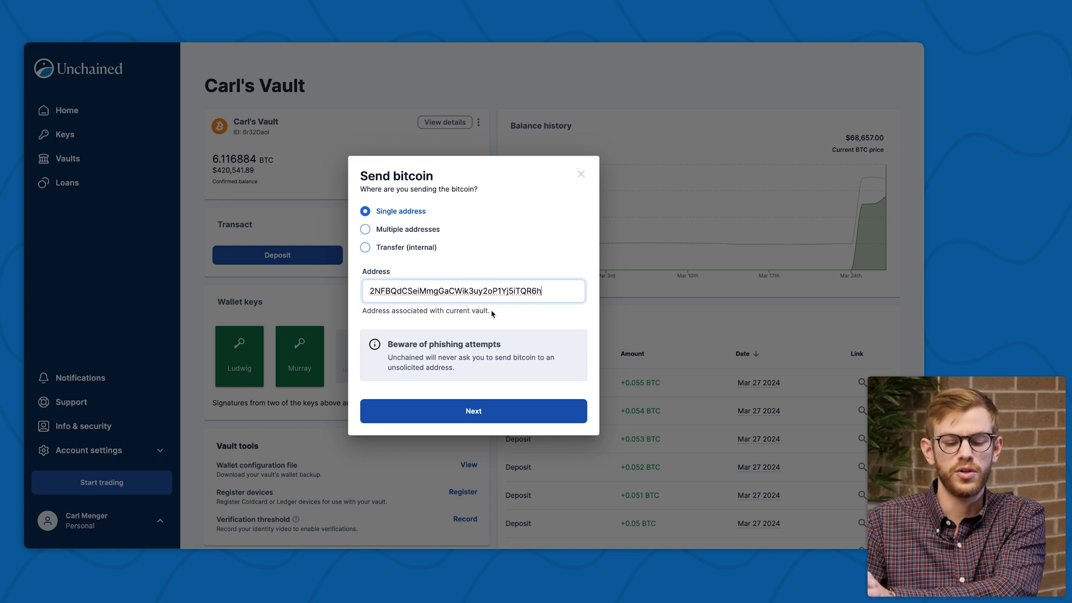
mouse_move(485, 342)
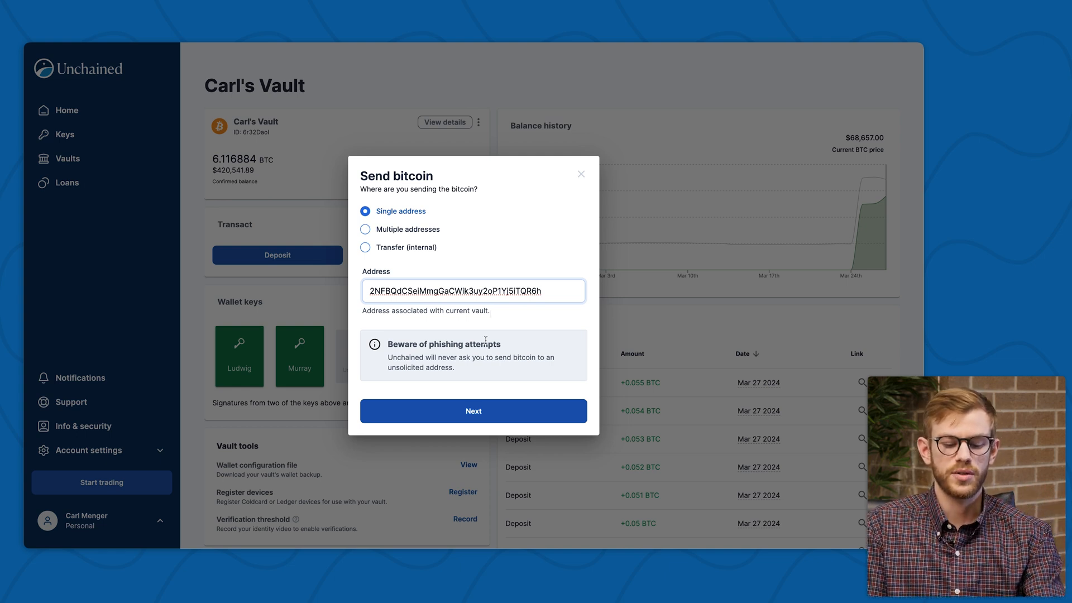
Proceed to the amount step and send the maximum 6.11679546 BTC.
click(474, 411)
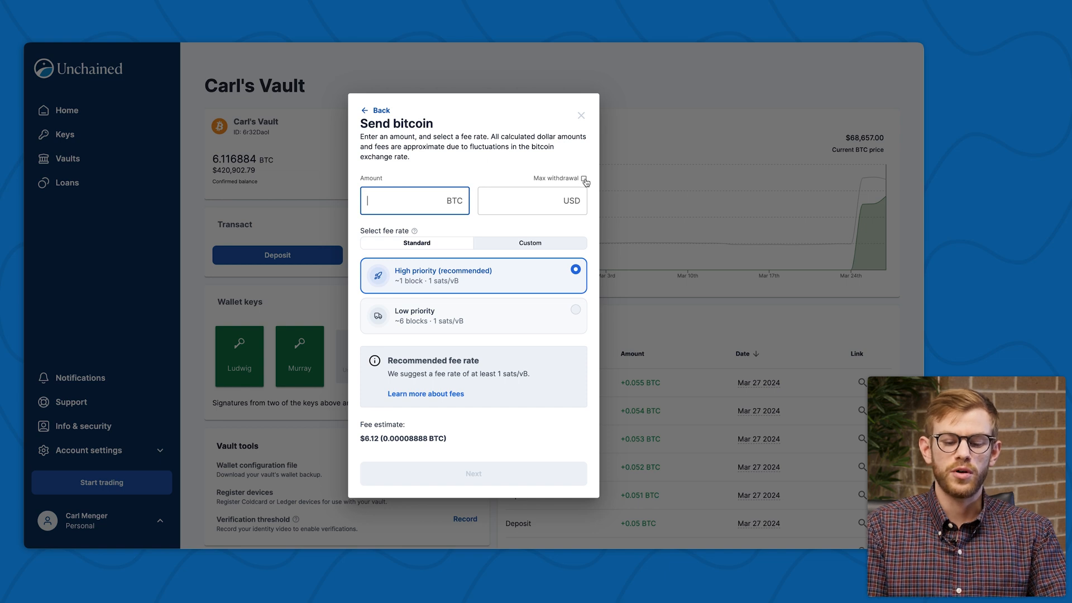
click(588, 178)
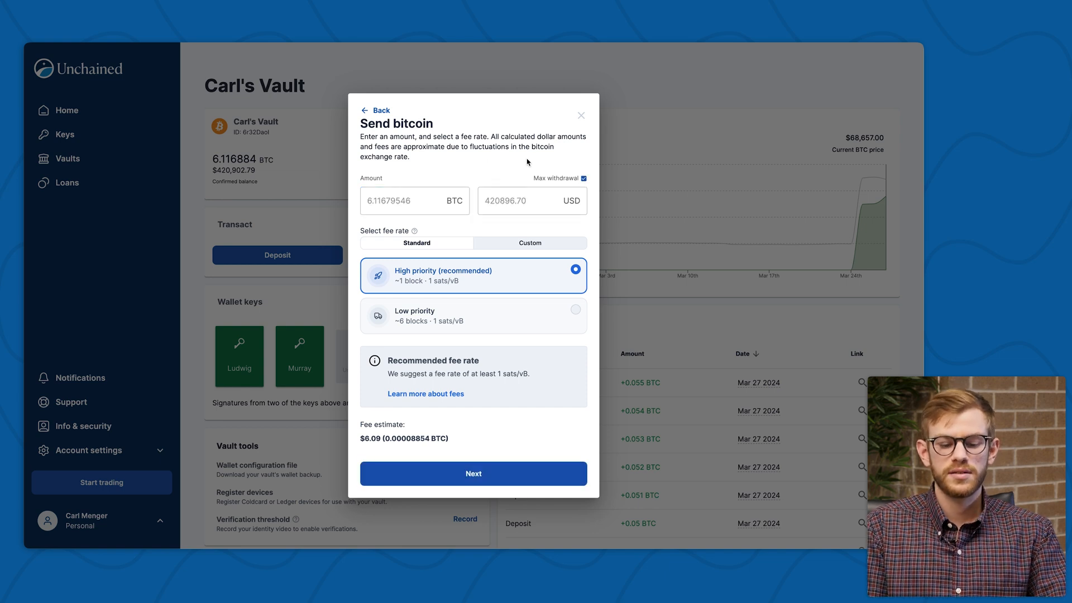
mouse_move(513, 392)
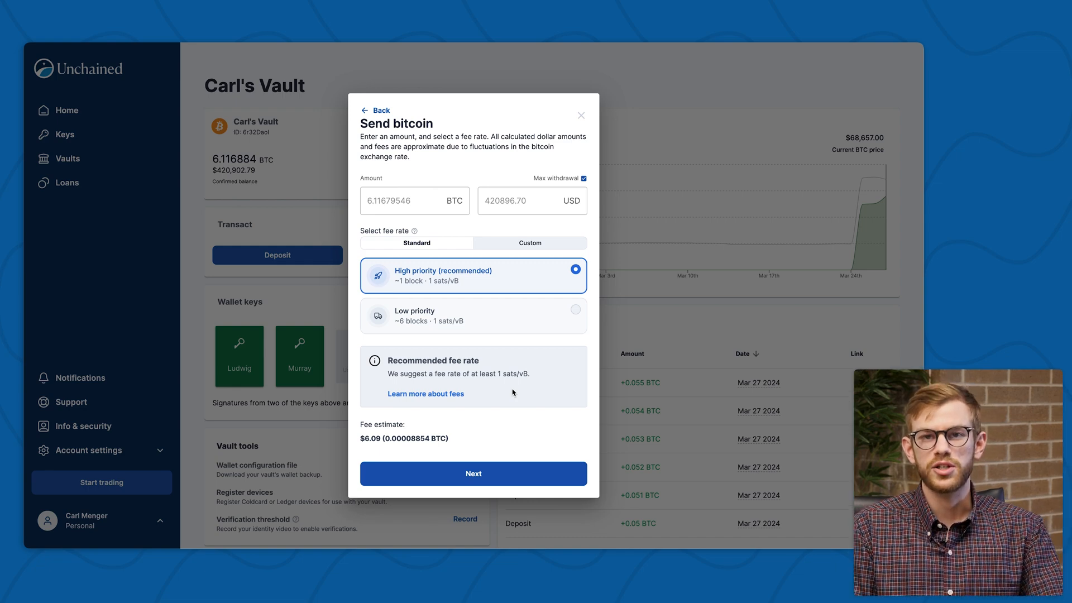
click(581, 115)
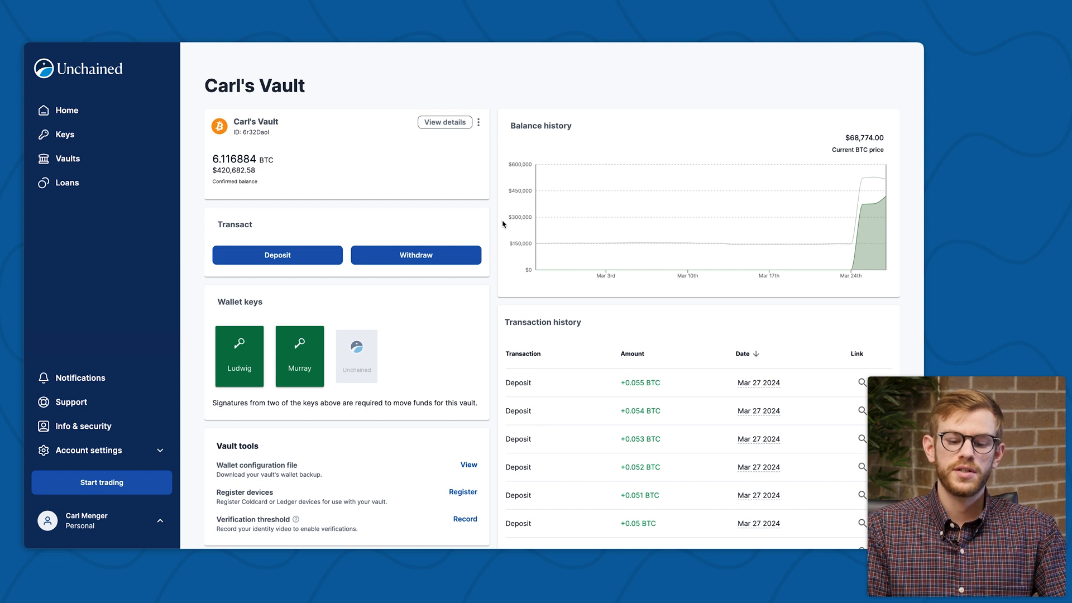
View the vault's wallet configuration file under Vault tools.
scroll(down, 3)
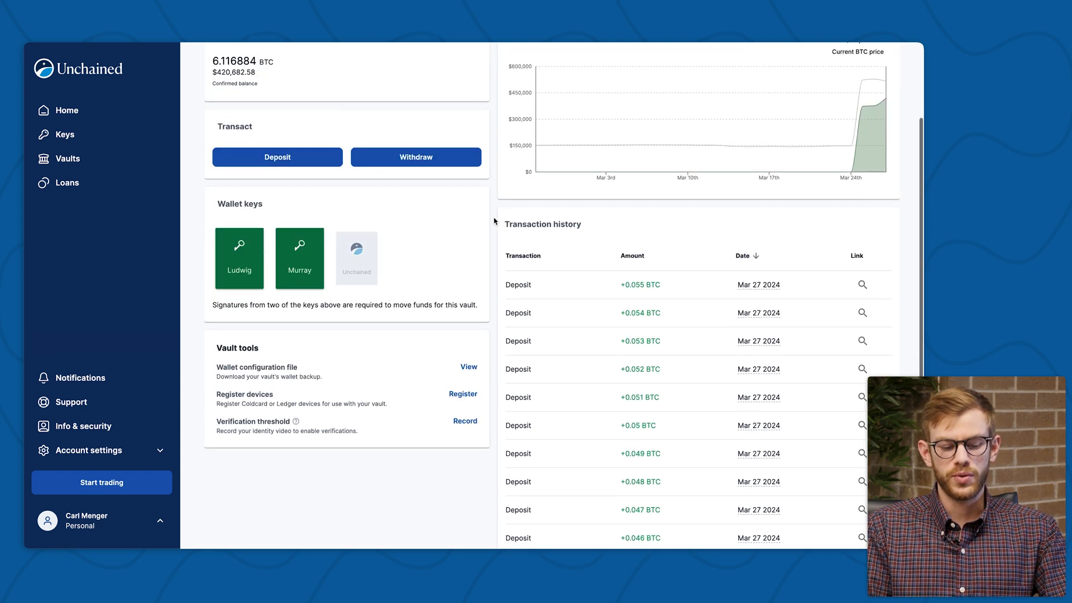
mouse_move(368, 356)
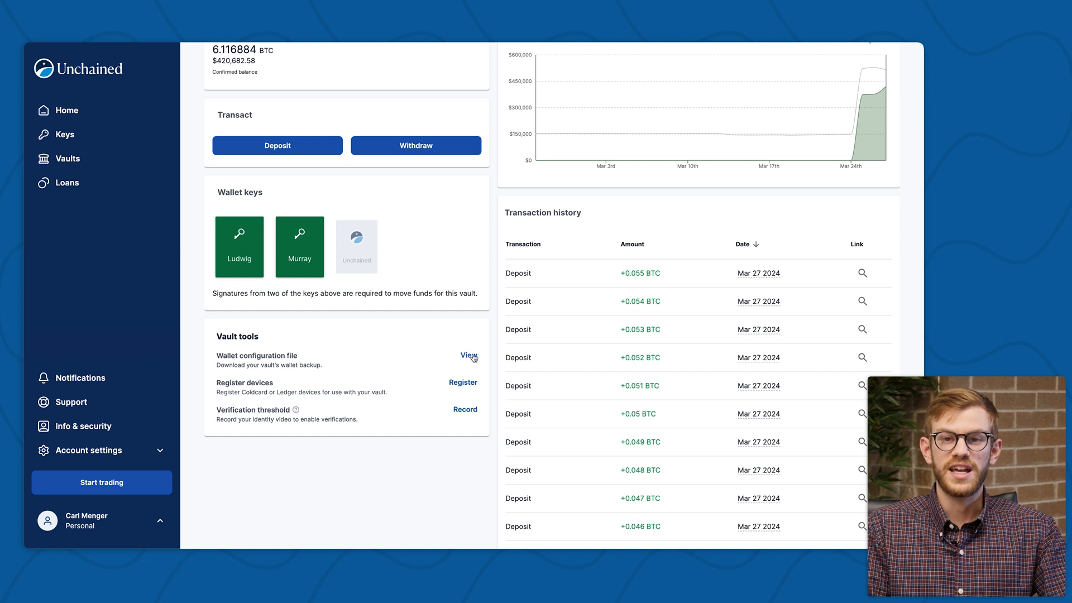
click(466, 356)
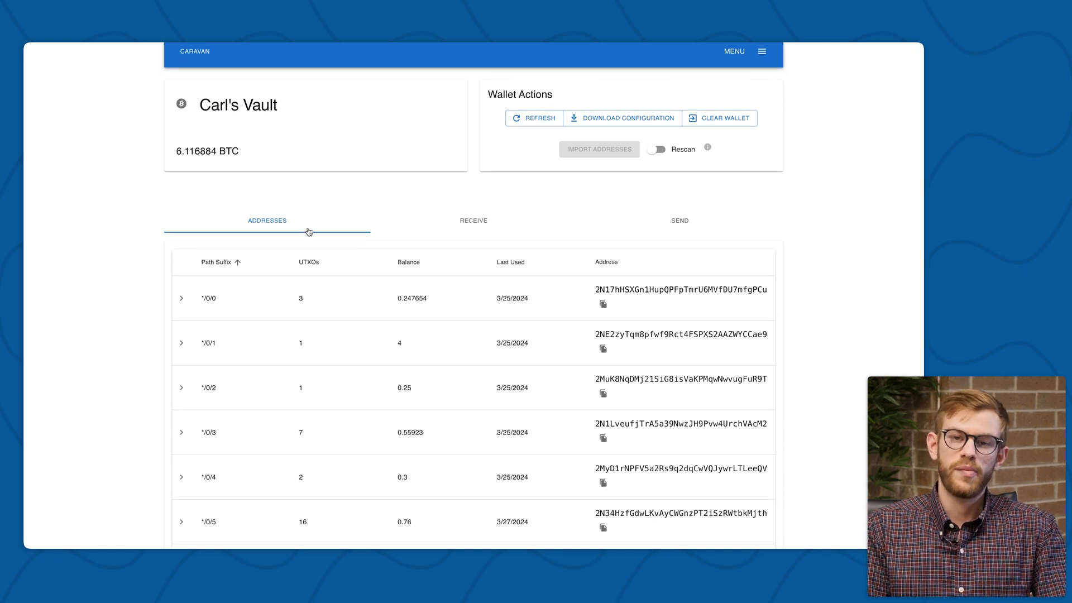
Scroll through Carl's Vault's six addresses and their balances in Caravan.
scroll(down, 3)
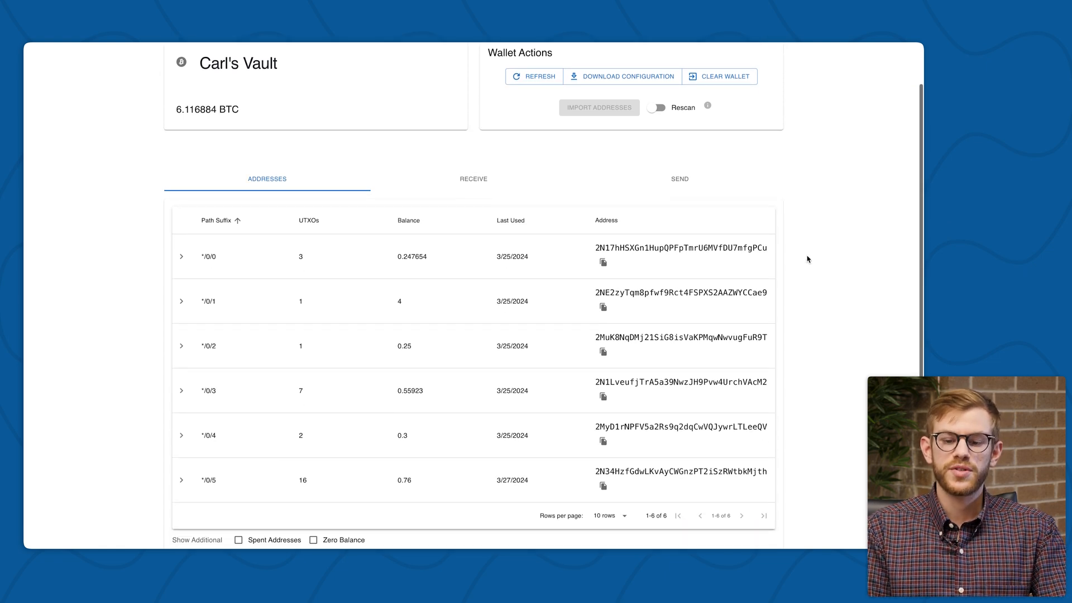
scroll(down, 3)
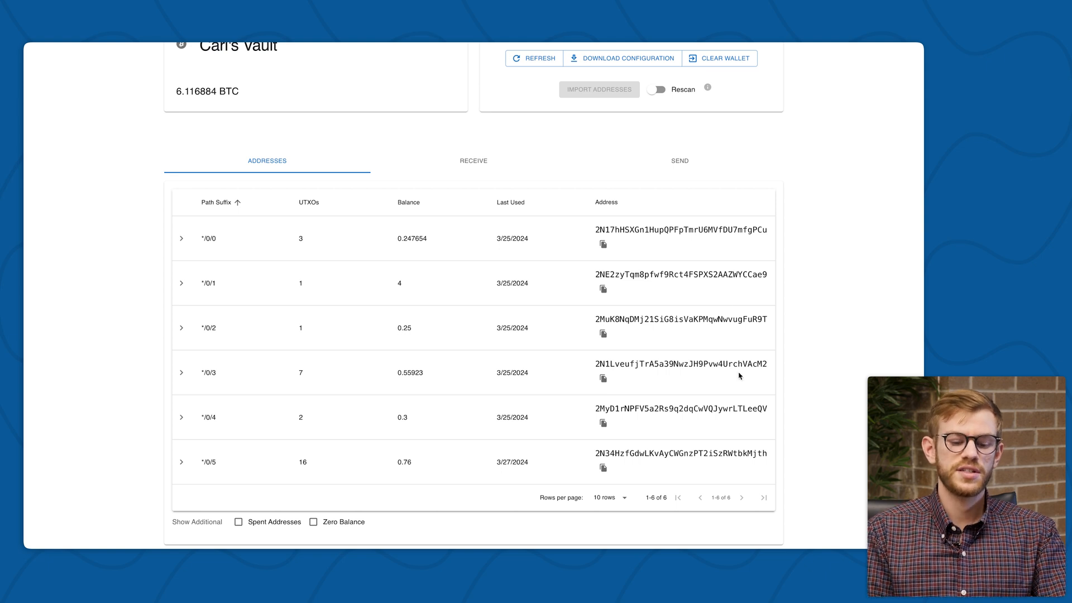
mouse_move(334, 352)
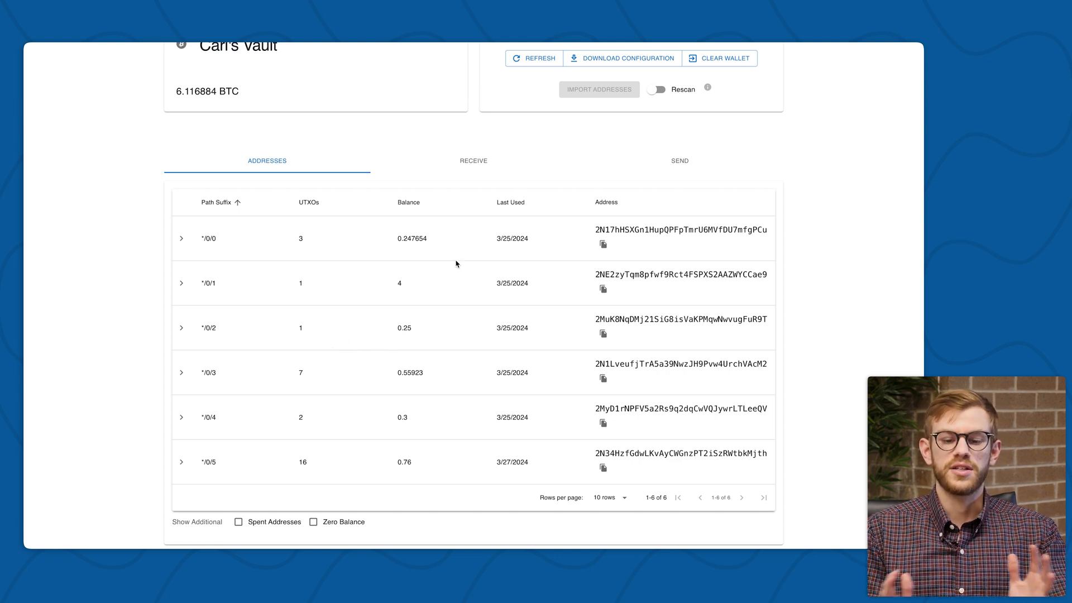
mouse_move(487, 166)
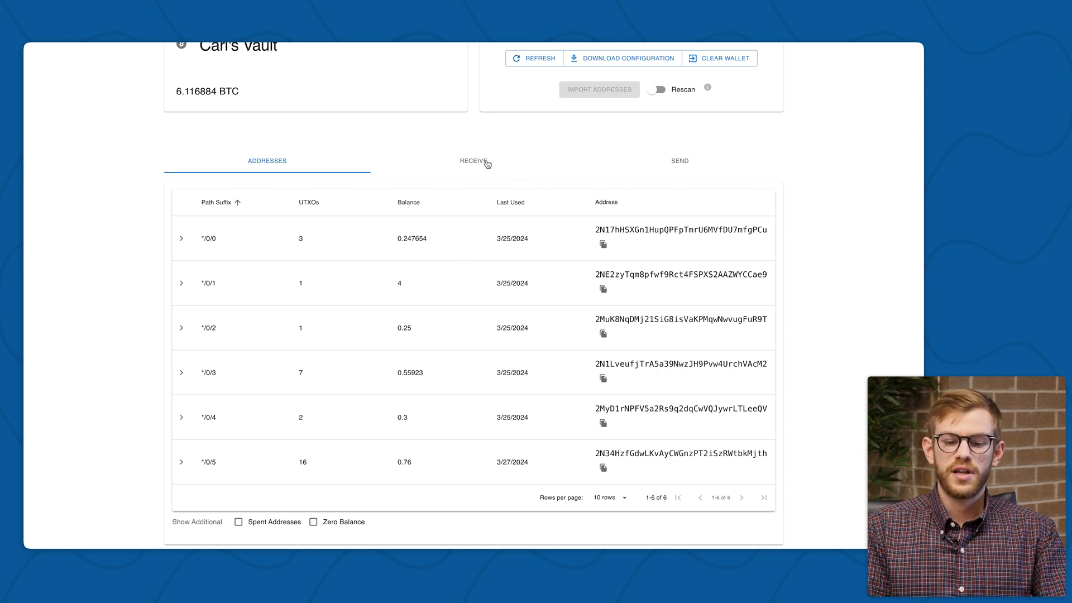
Show the unused receive address */0/6 and copy it.
click(473, 163)
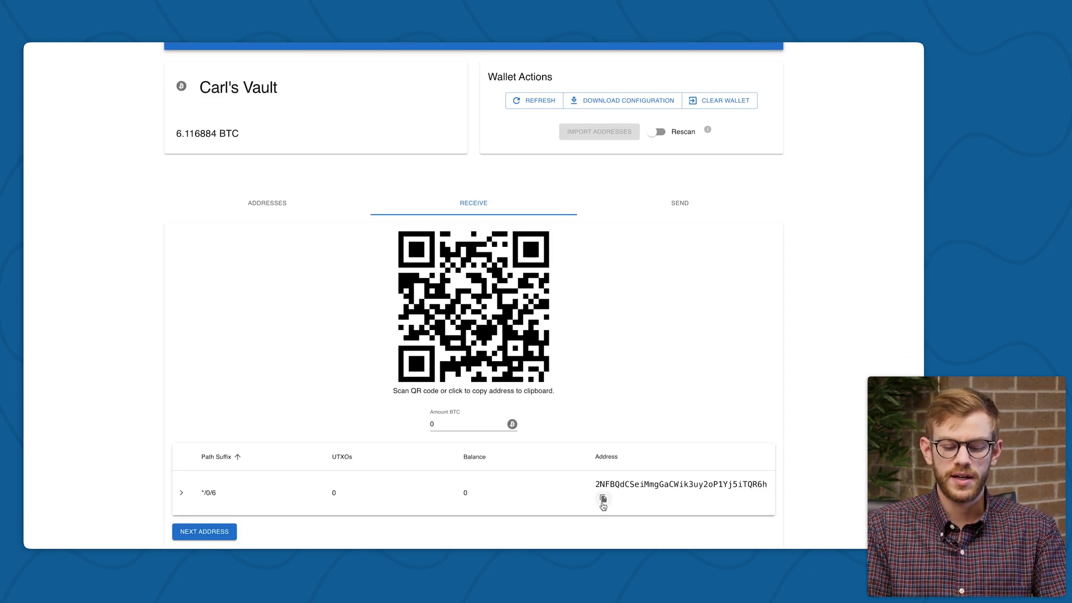
click(603, 499)
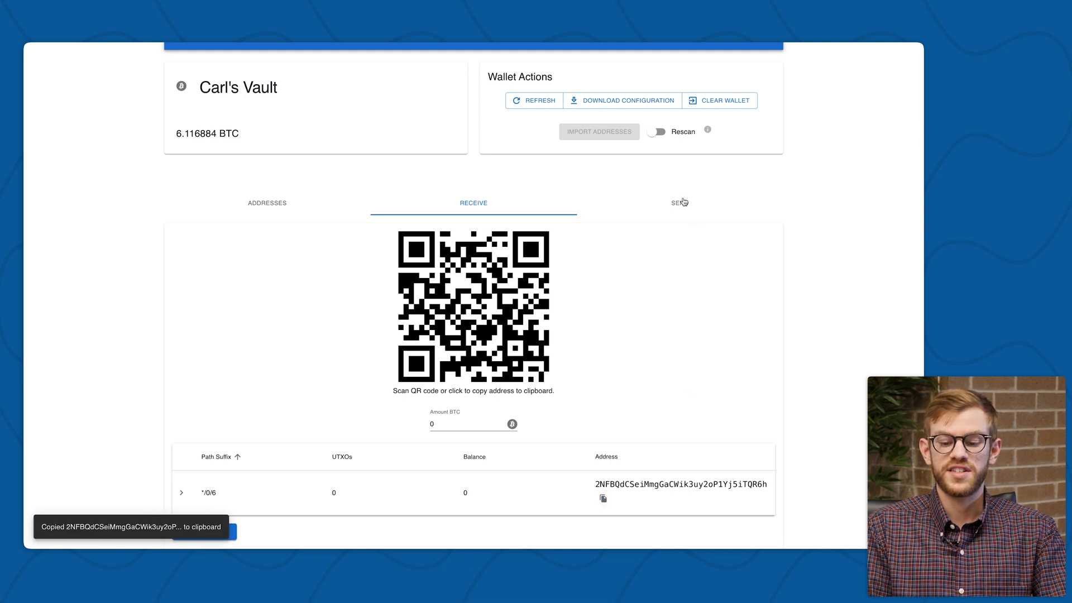
Set the send form's destination to 2NFBQdCSeiMmgGaCWik3uy2oP1Yj5iTQR6h.
click(680, 202)
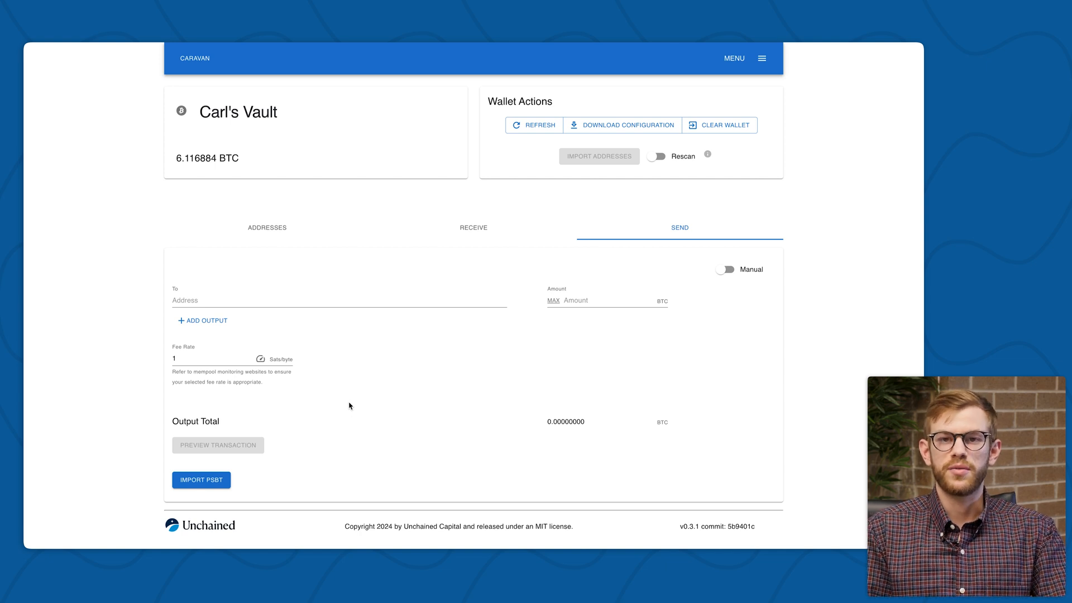
mouse_move(298, 317)
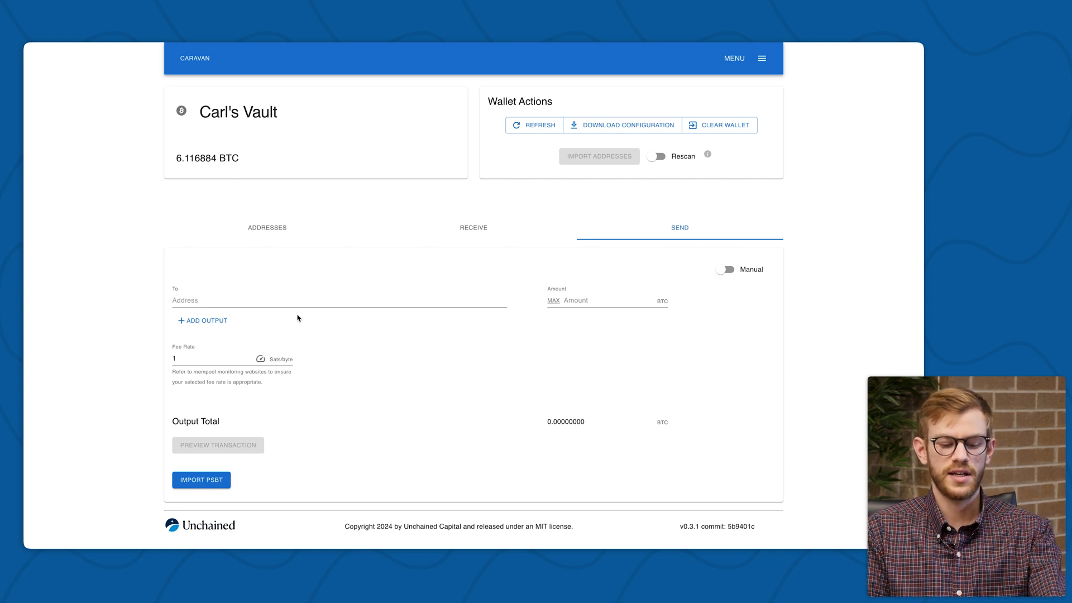
text(2NFBQdCSeiMmgGaCWik3uy2oP1Yj5iTQR6h)
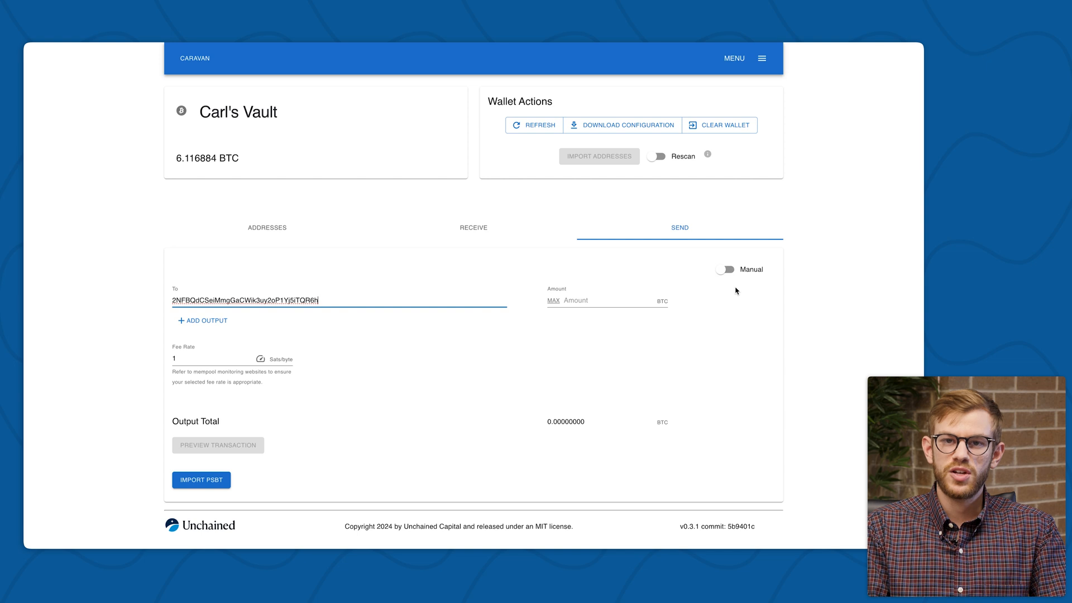
Enable manual coin selection and spend from address */0/0 (0.247654 BTC).
click(725, 269)
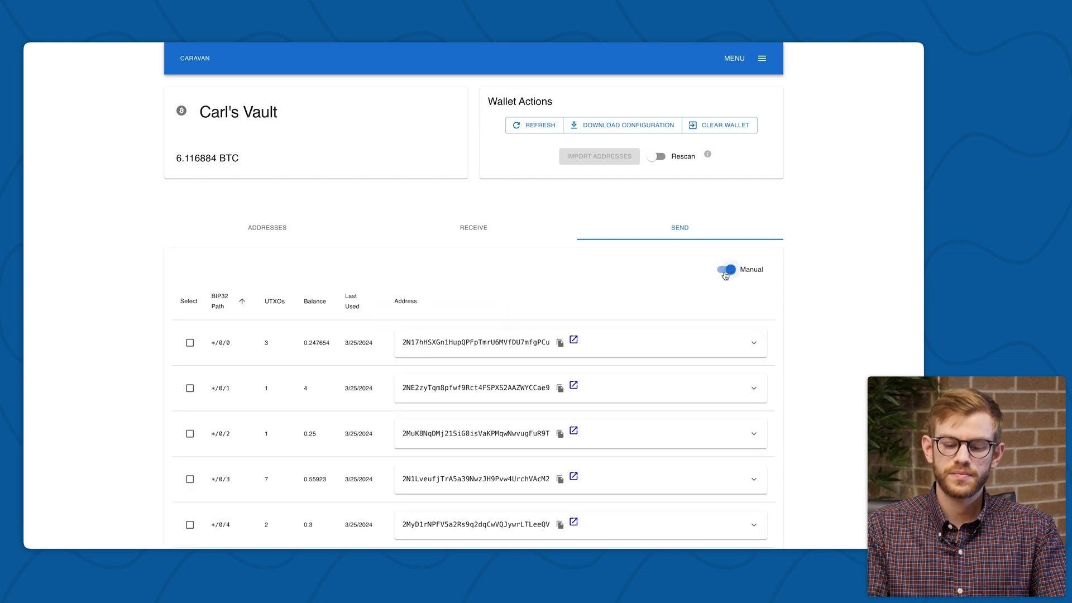
scroll(down, 3)
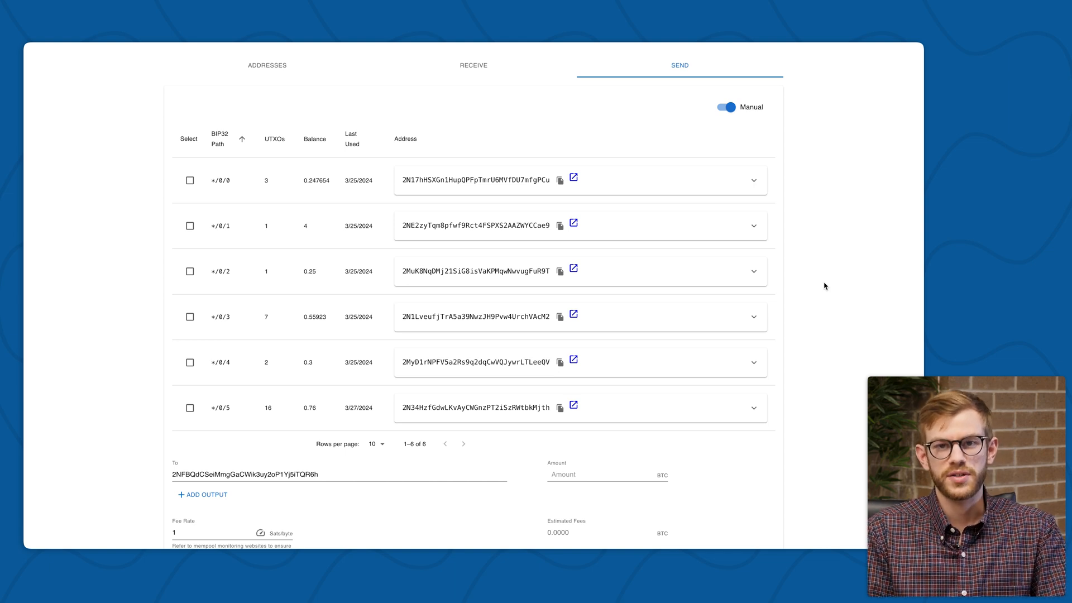
mouse_move(175, 168)
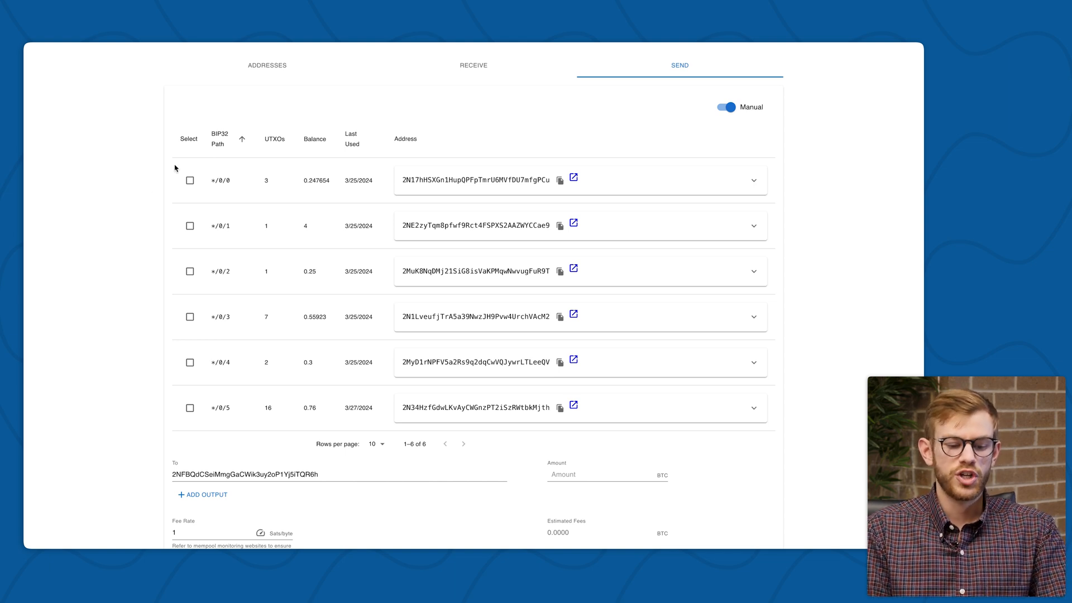
mouse_move(141, 195)
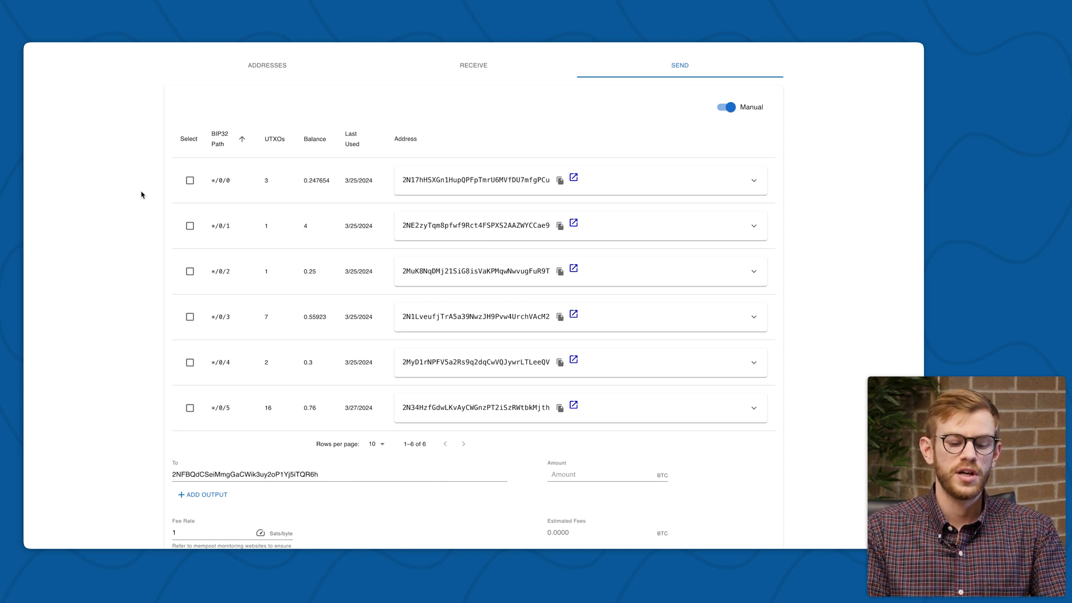
mouse_move(463, 187)
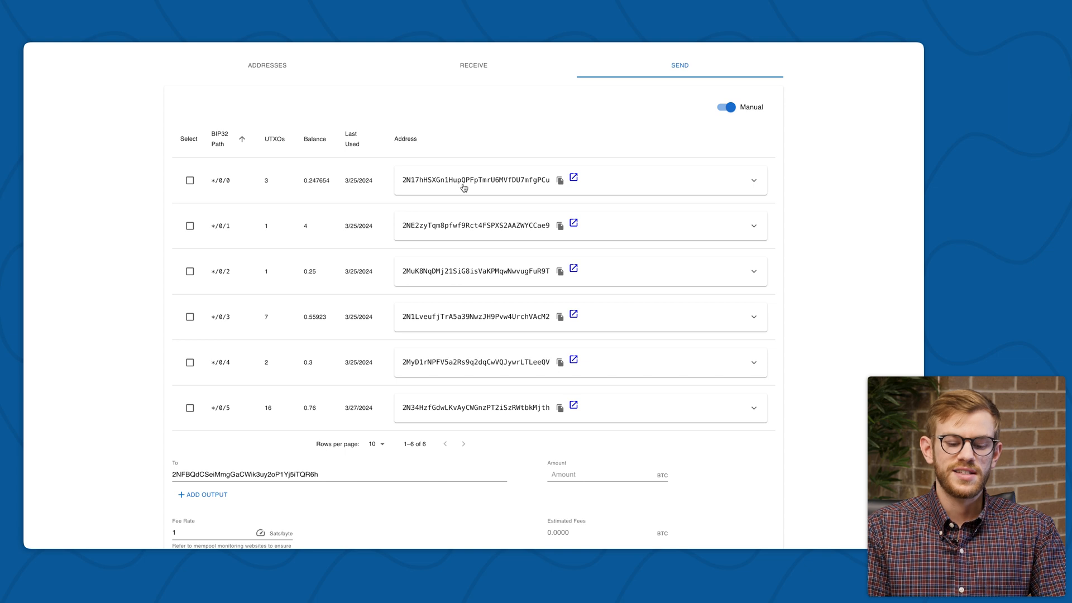
mouse_move(267, 192)
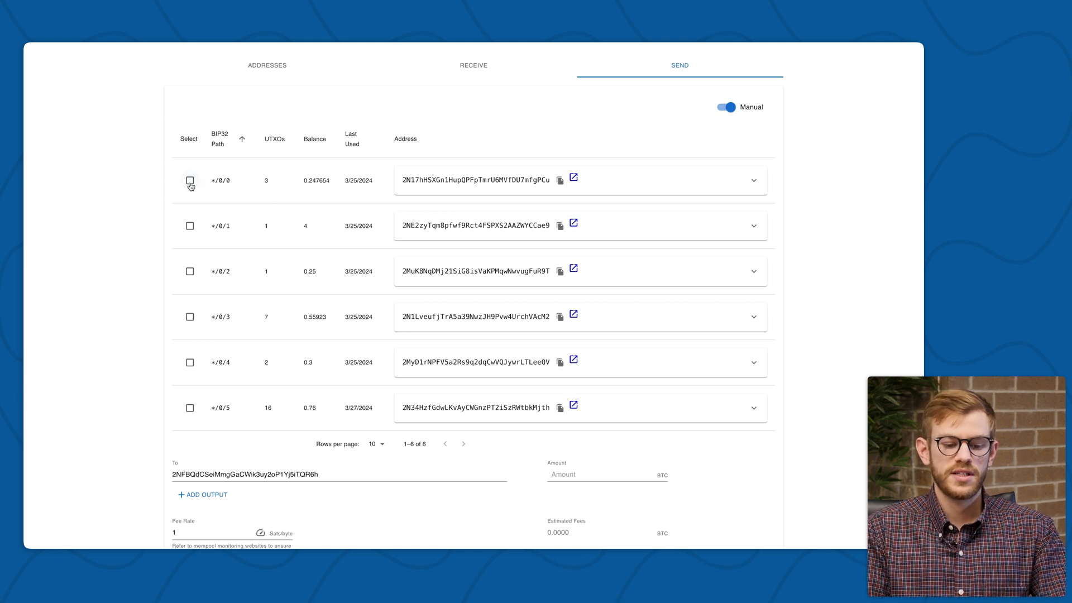
click(189, 180)
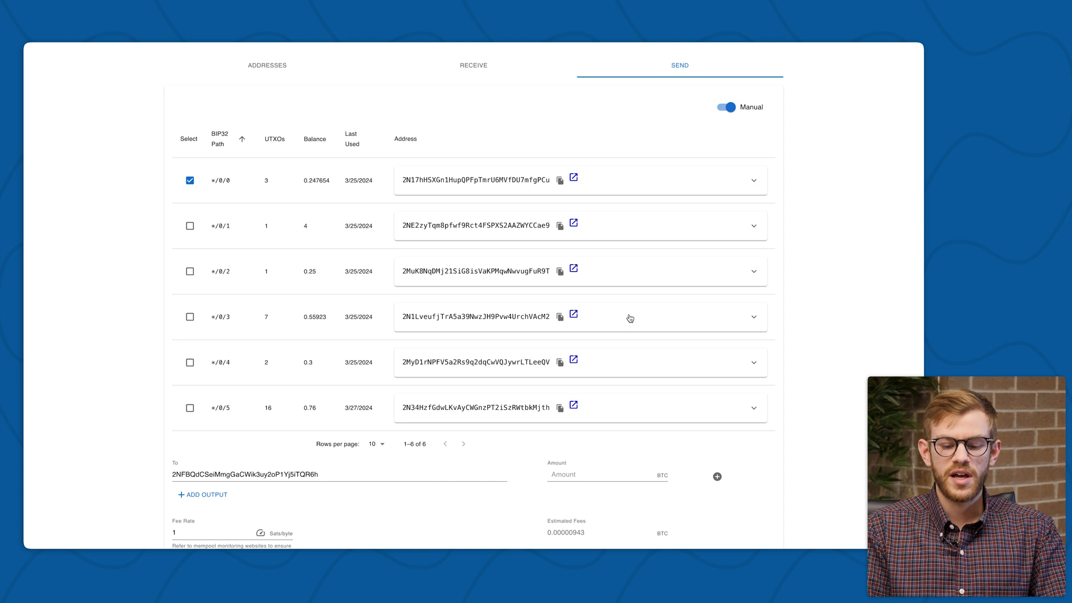
Expand address */0/3 to list its seven UTXOs and select inputs 1–4.
click(753, 316)
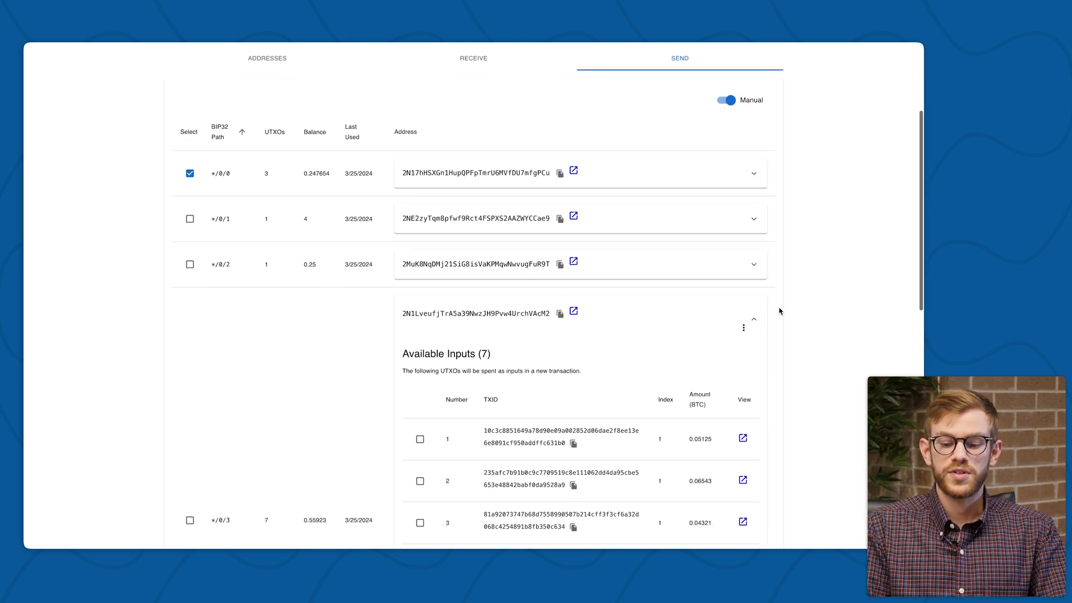
scroll(down, 3)
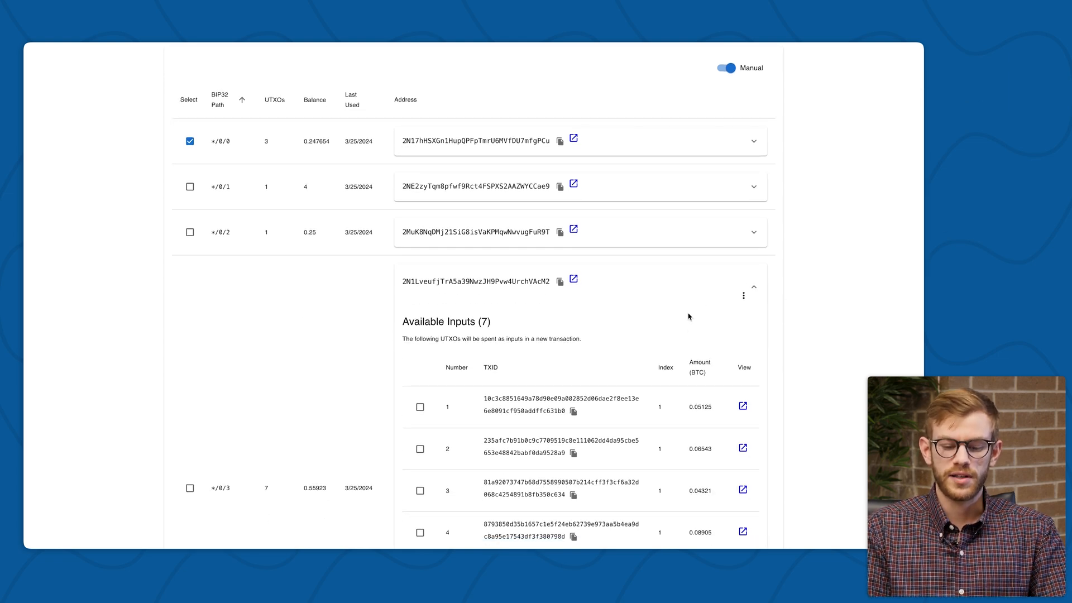
scroll(down, 3)
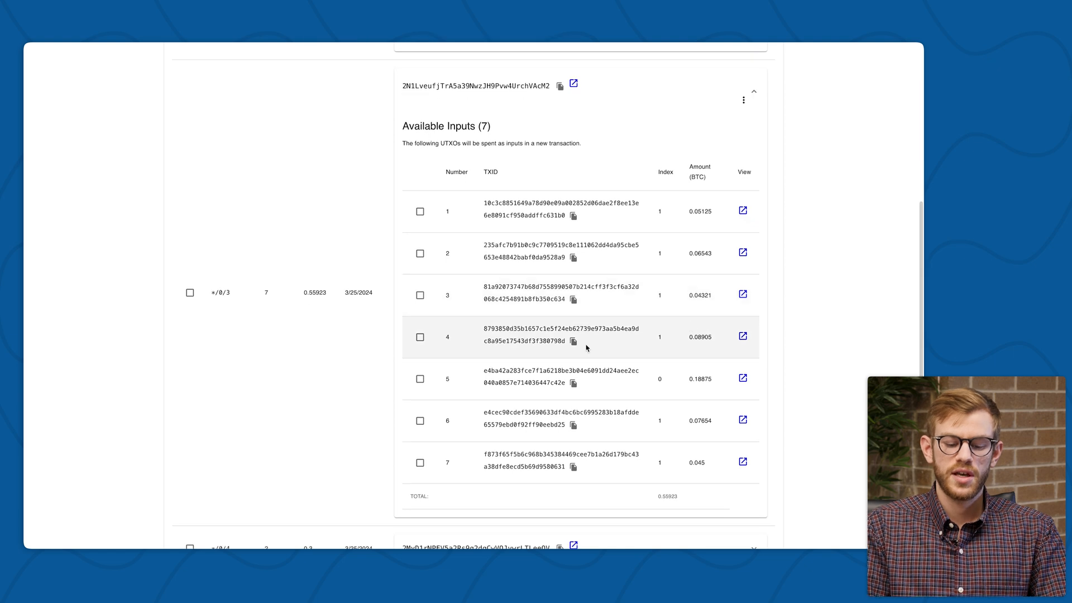
mouse_move(488, 376)
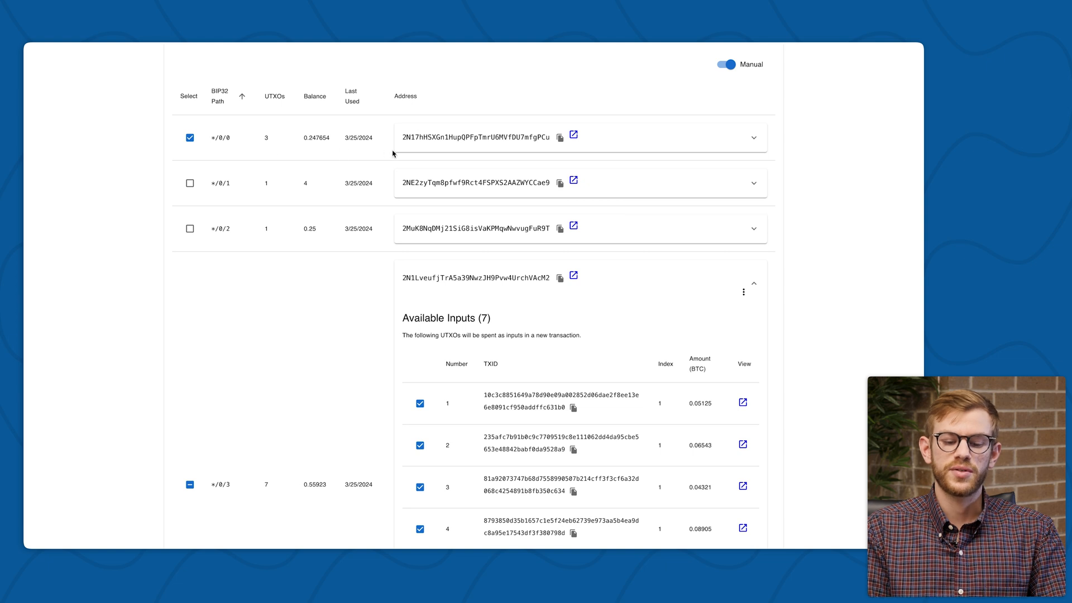
scroll(down, 3)
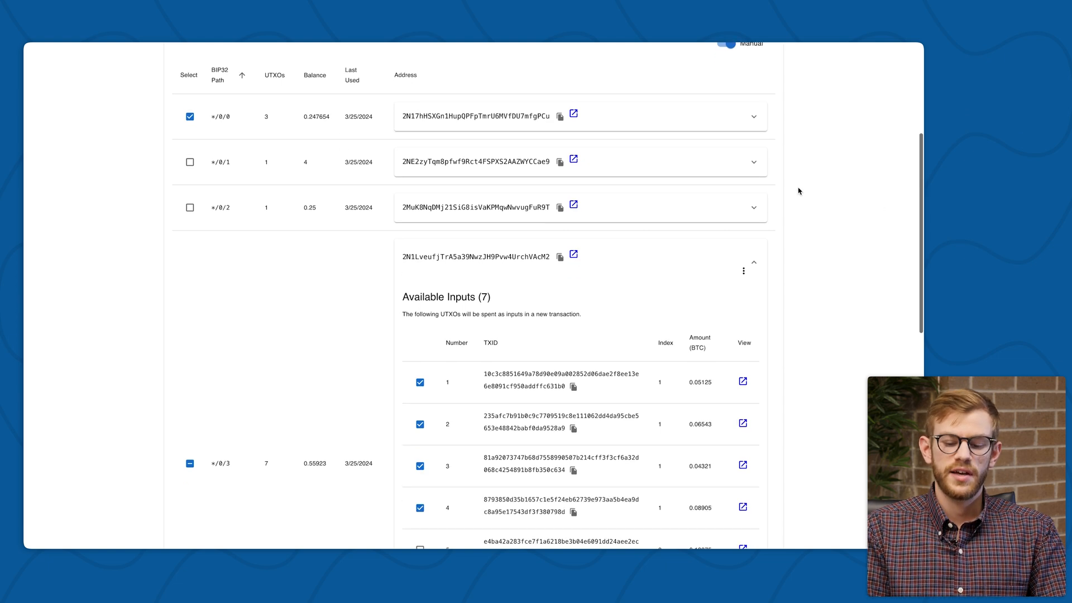
Scroll down to the send totals showing 0.496594 BTC of selected inputs.
scroll(down, 3)
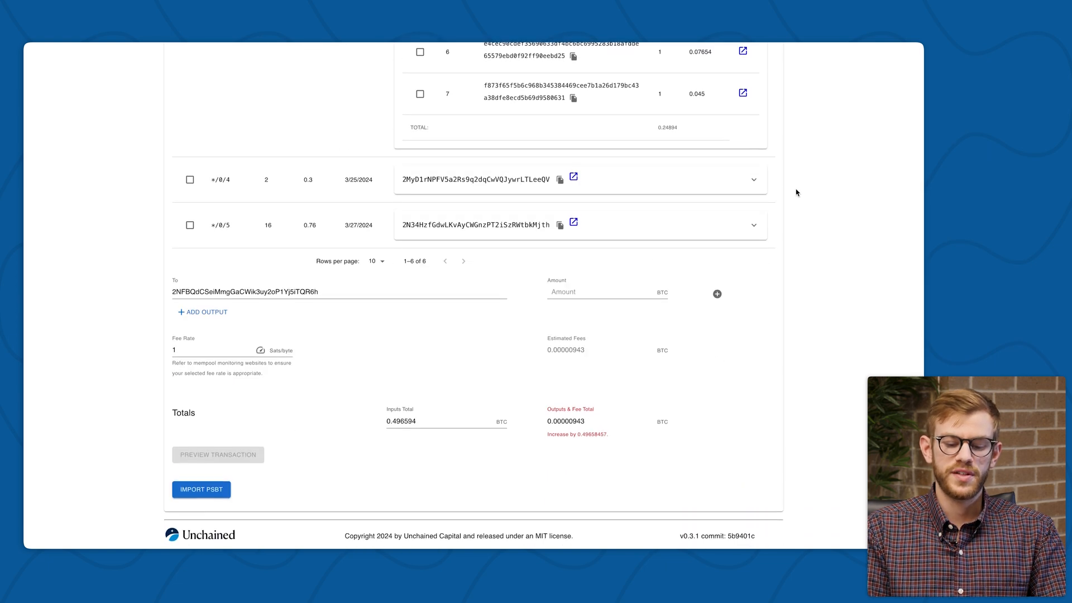
mouse_move(379, 338)
text(2)
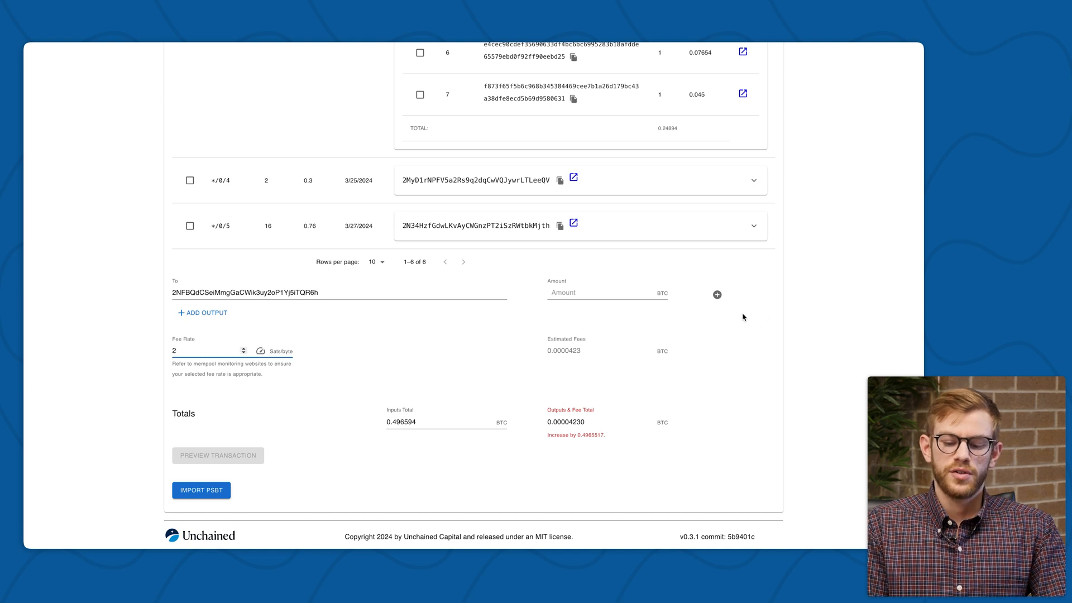
mouse_move(727, 315)
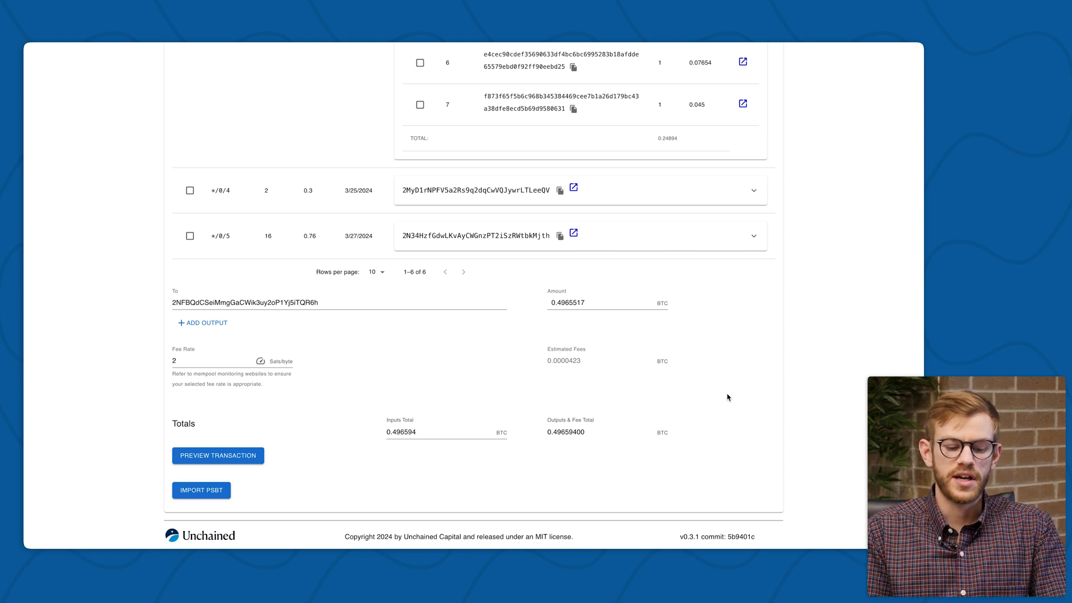
mouse_move(513, 385)
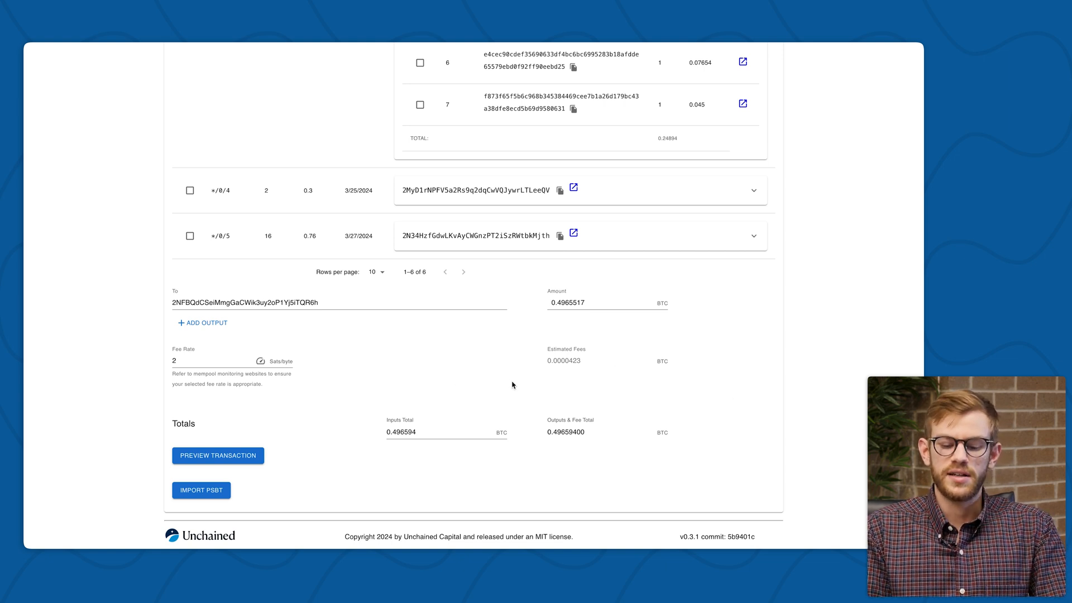
mouse_move(539, 382)
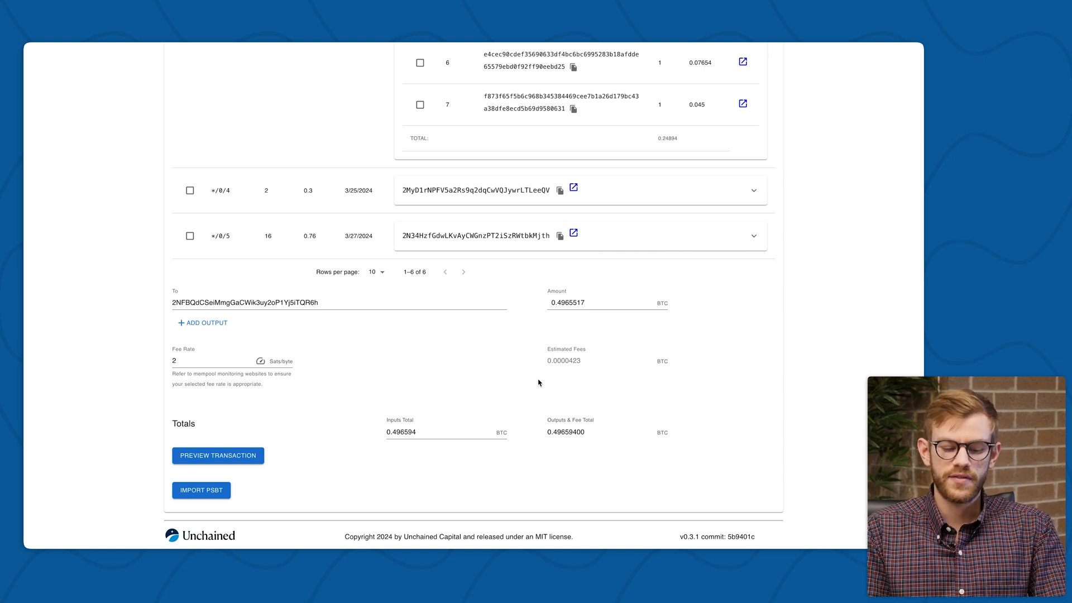
mouse_move(286, 463)
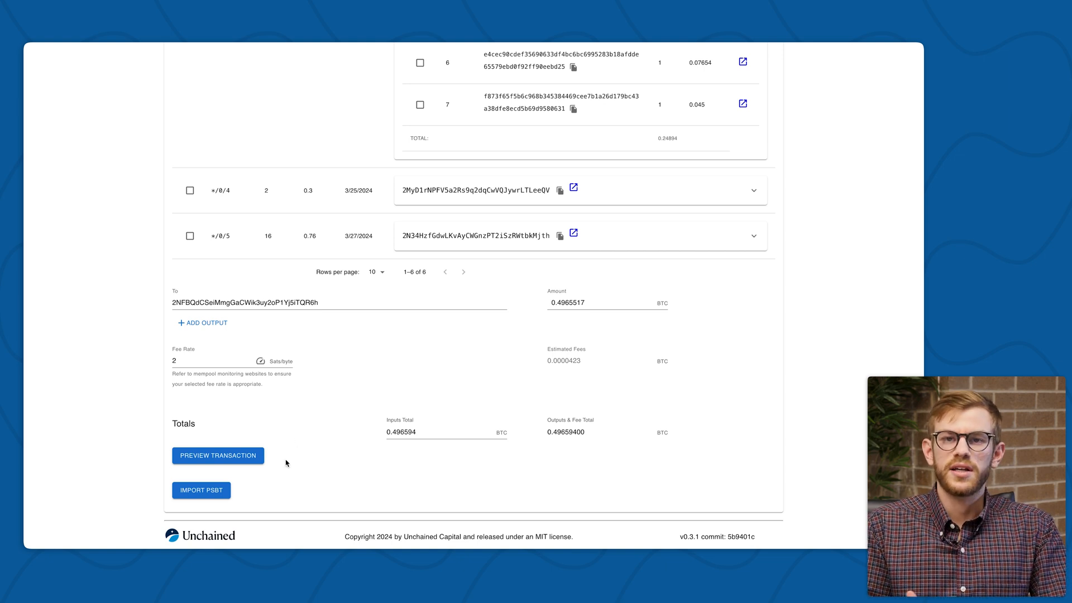